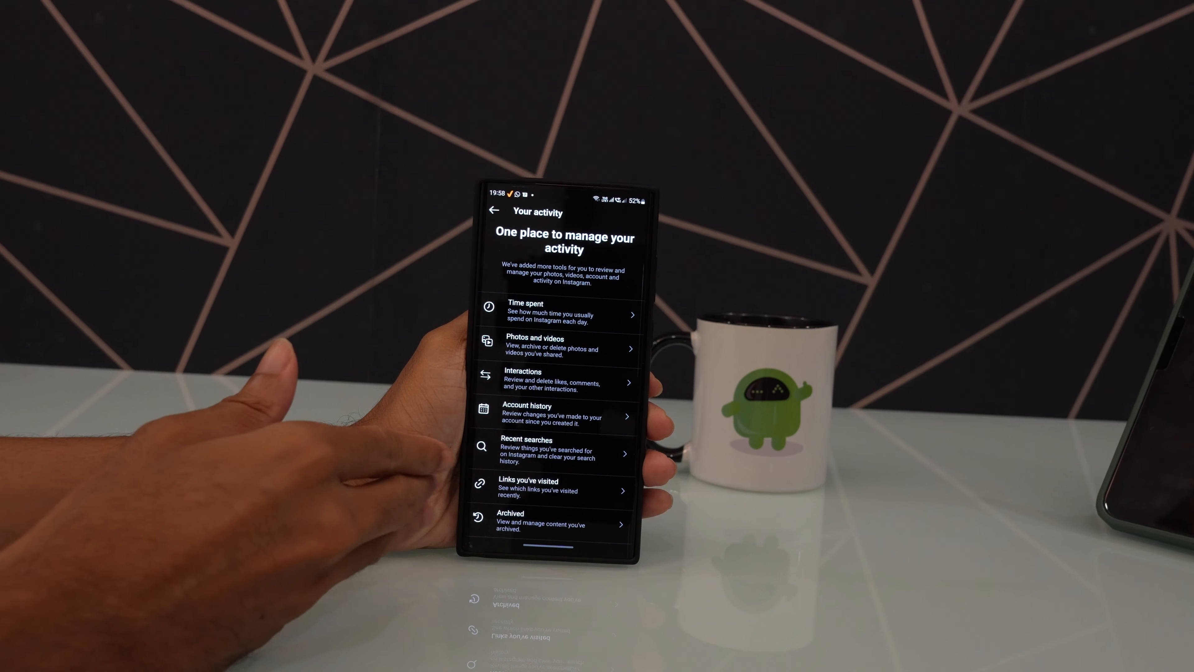
- Go into the Interactions section of the account activity
click(556, 383)
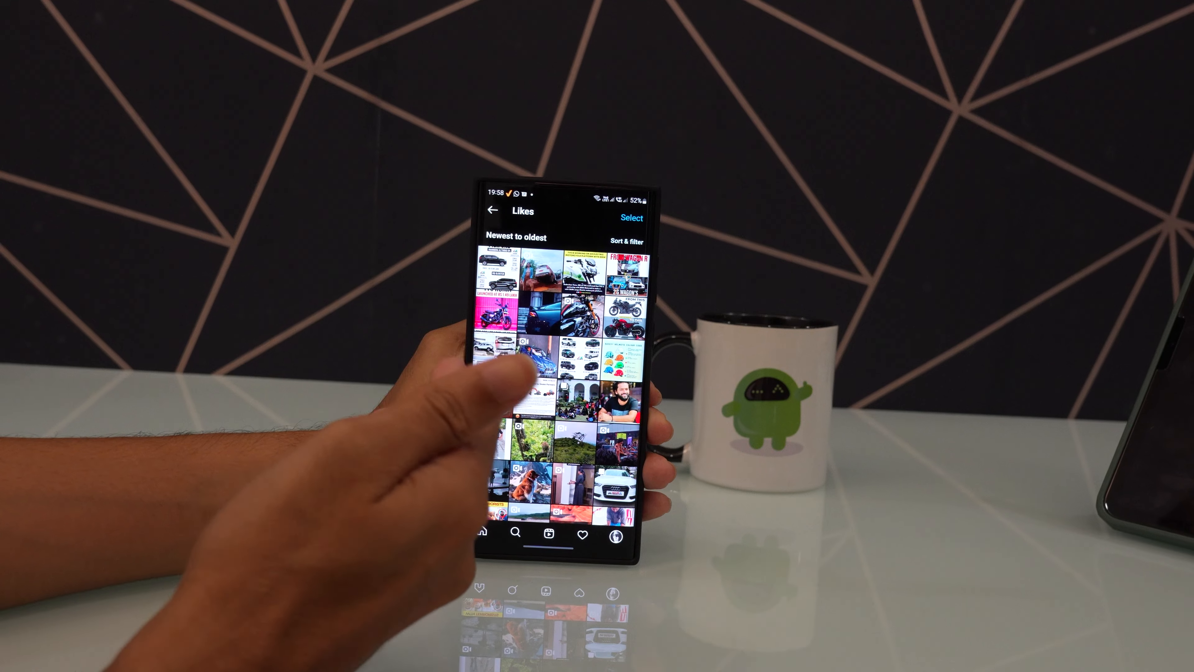
scroll(up, 3)
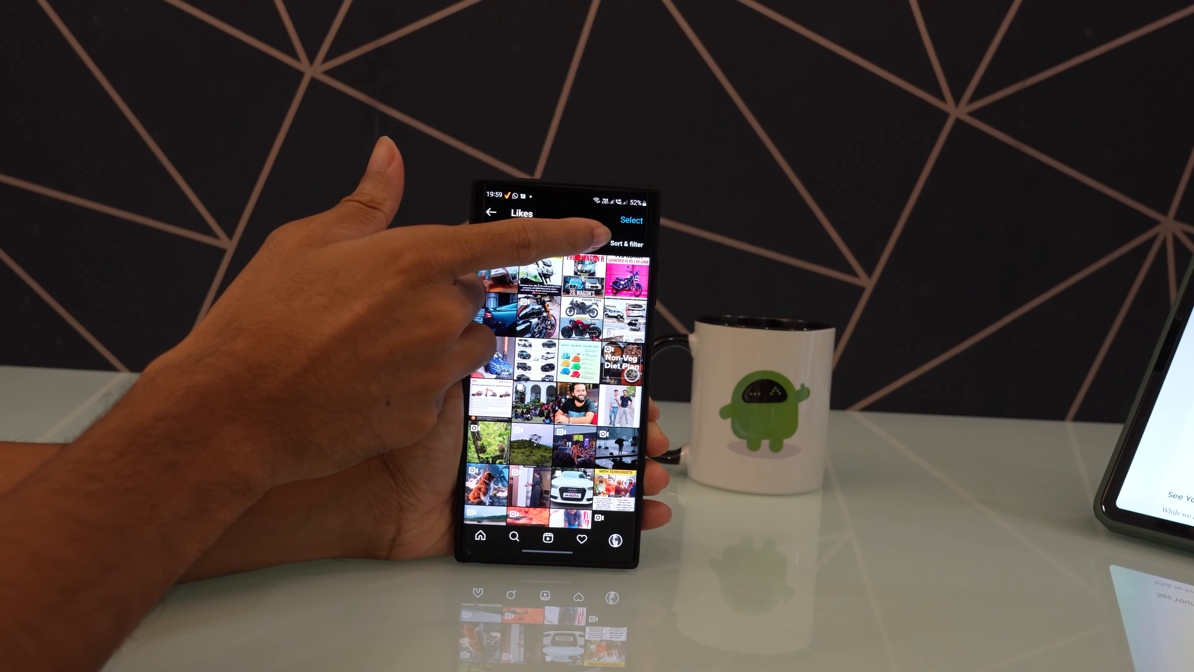
- View the Sort & filter options for the liked posts
click(625, 244)
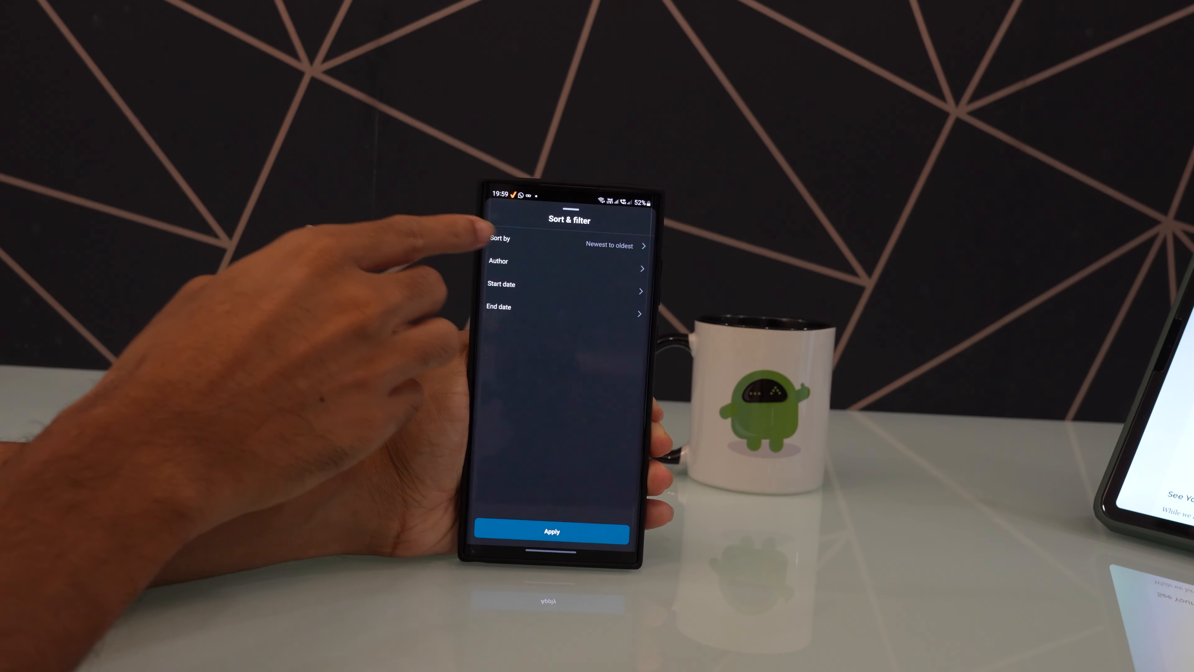
click(552, 532)
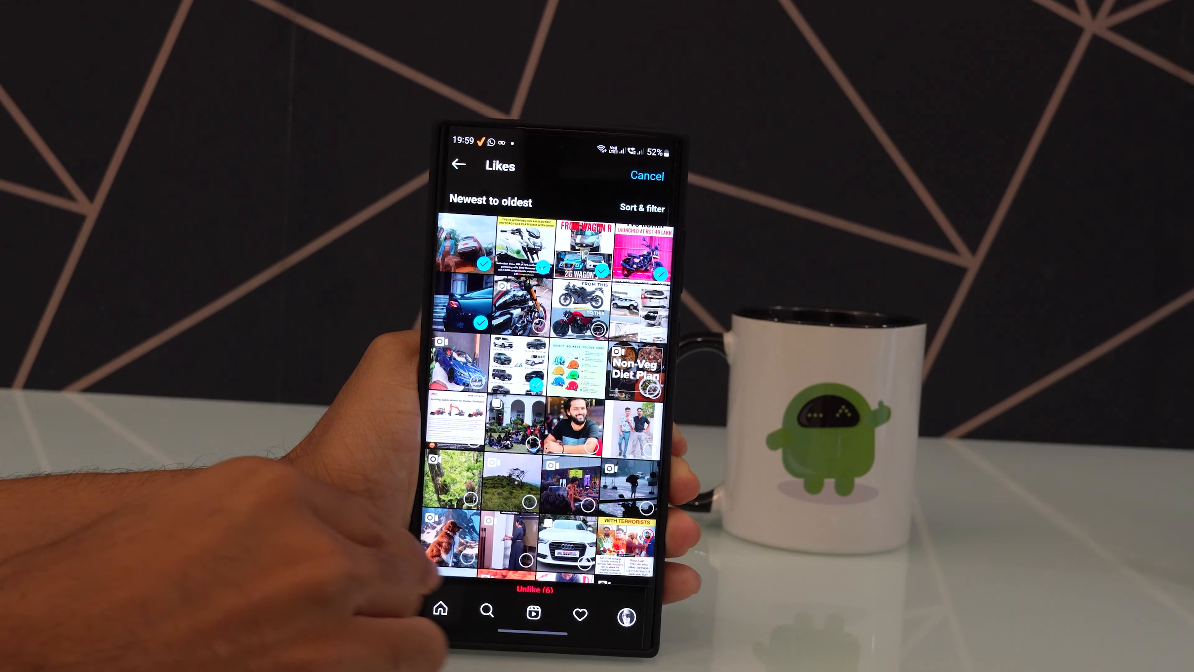
- Unlike the six selected motorcycle posts and confirm the prompt
click(533, 582)
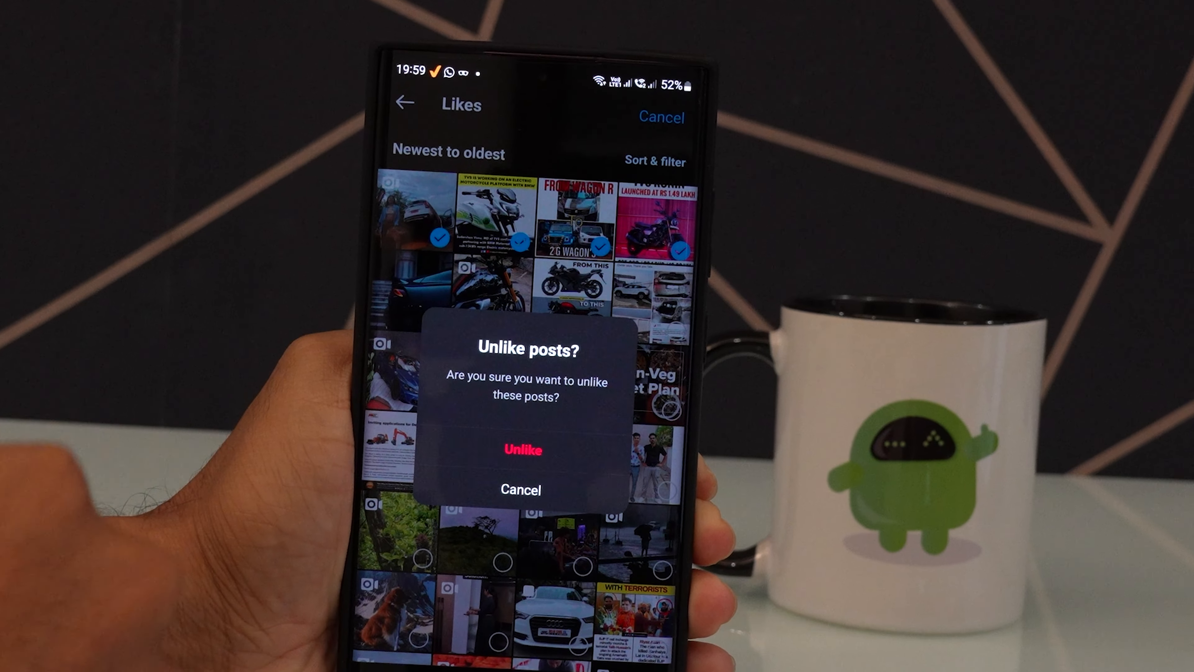
click(523, 448)
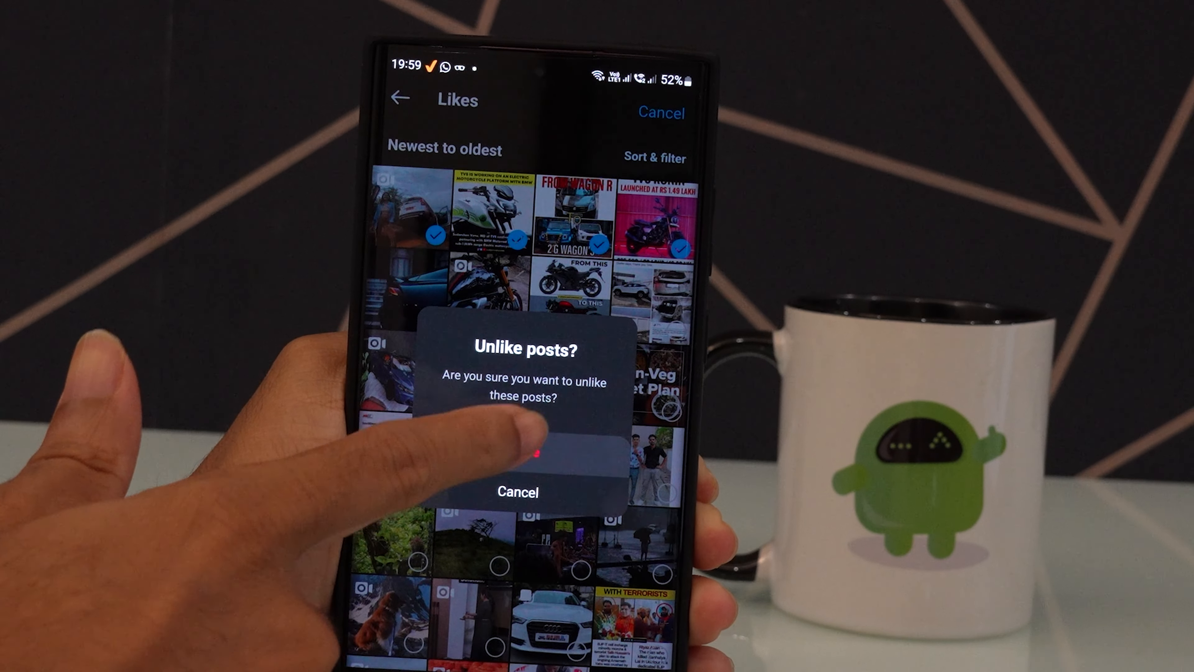
click(518, 450)
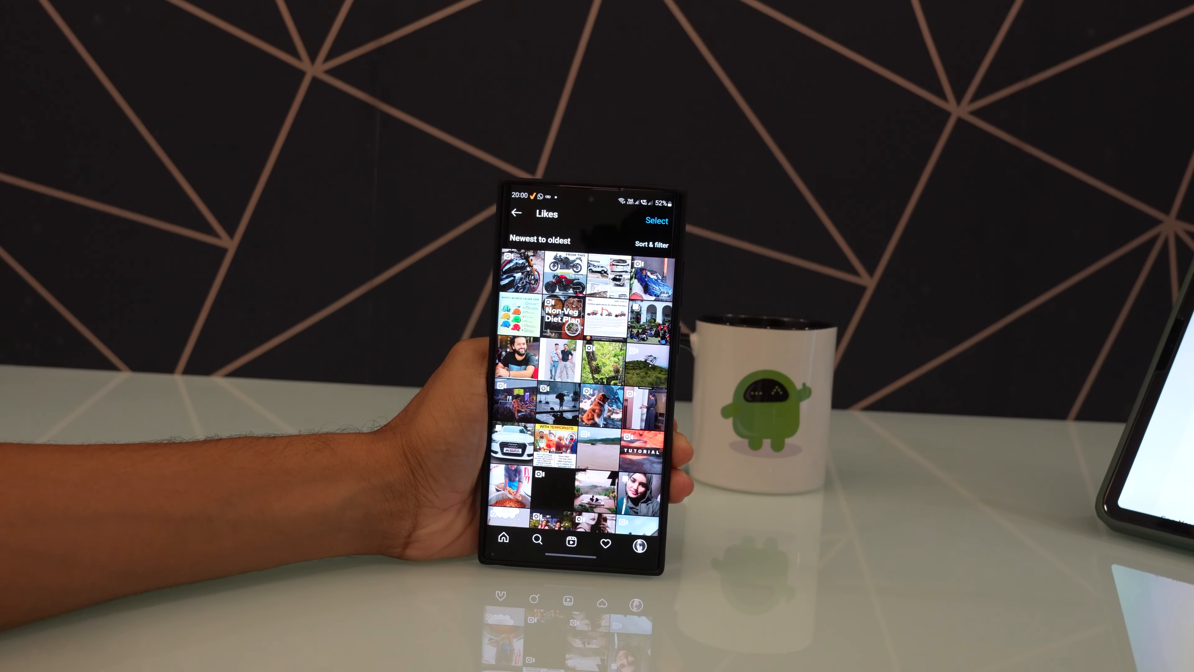
- Navigate back from the Likes grid through activity to the profile page
click(515, 213)
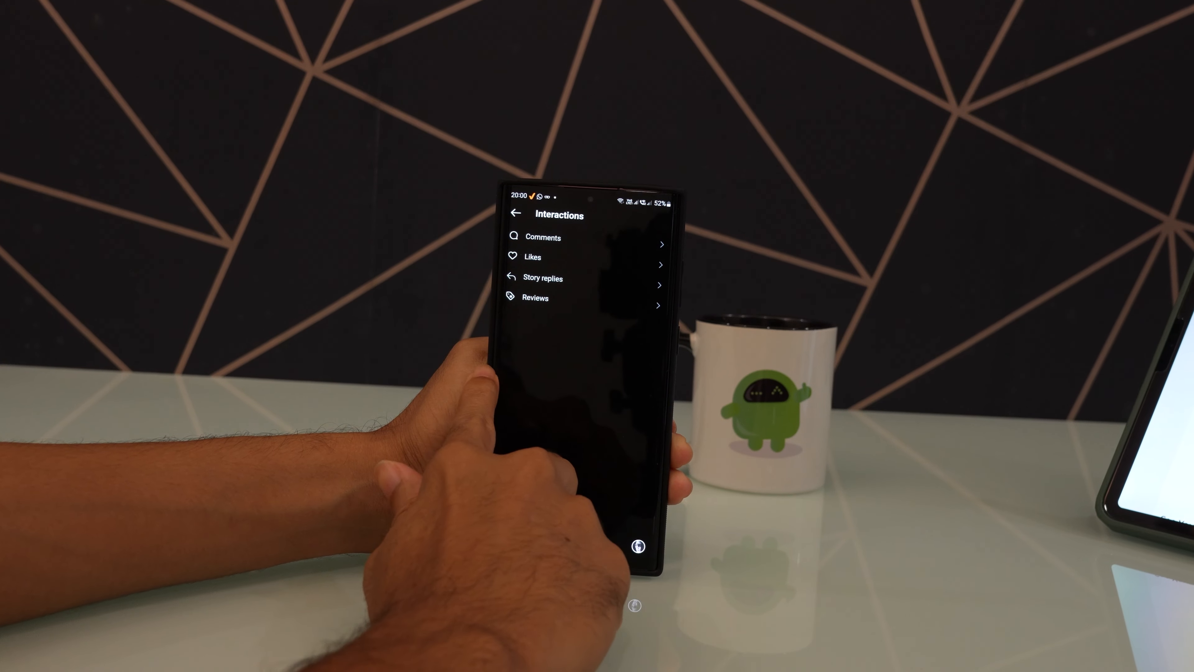
click(516, 214)
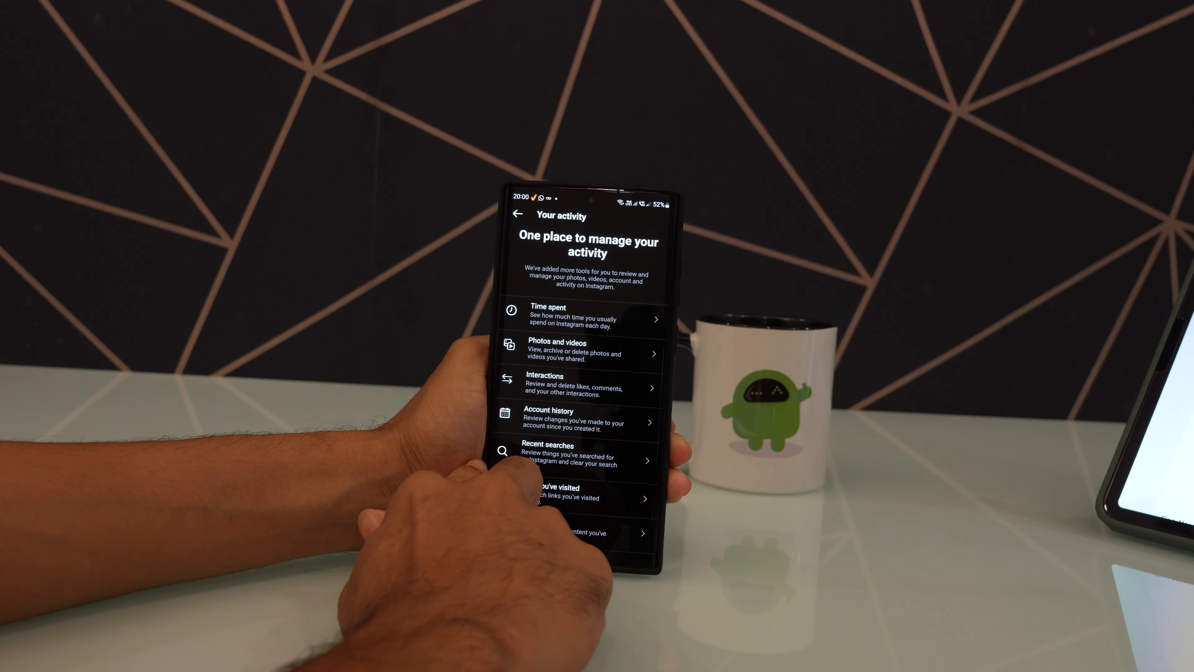
click(519, 213)
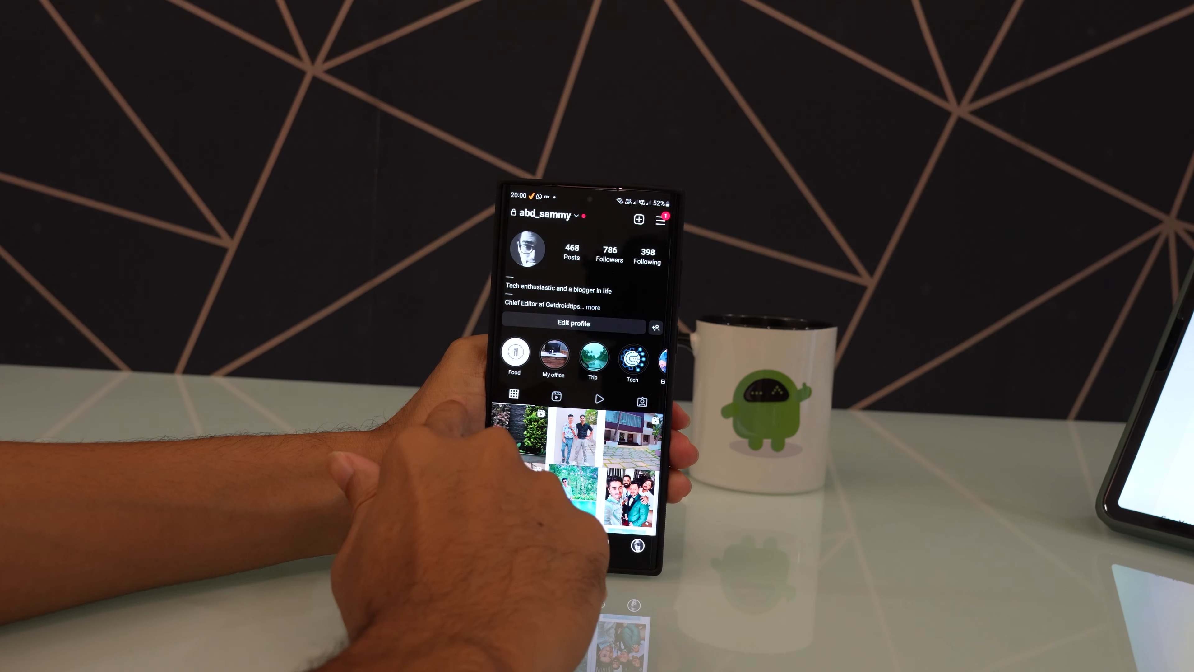